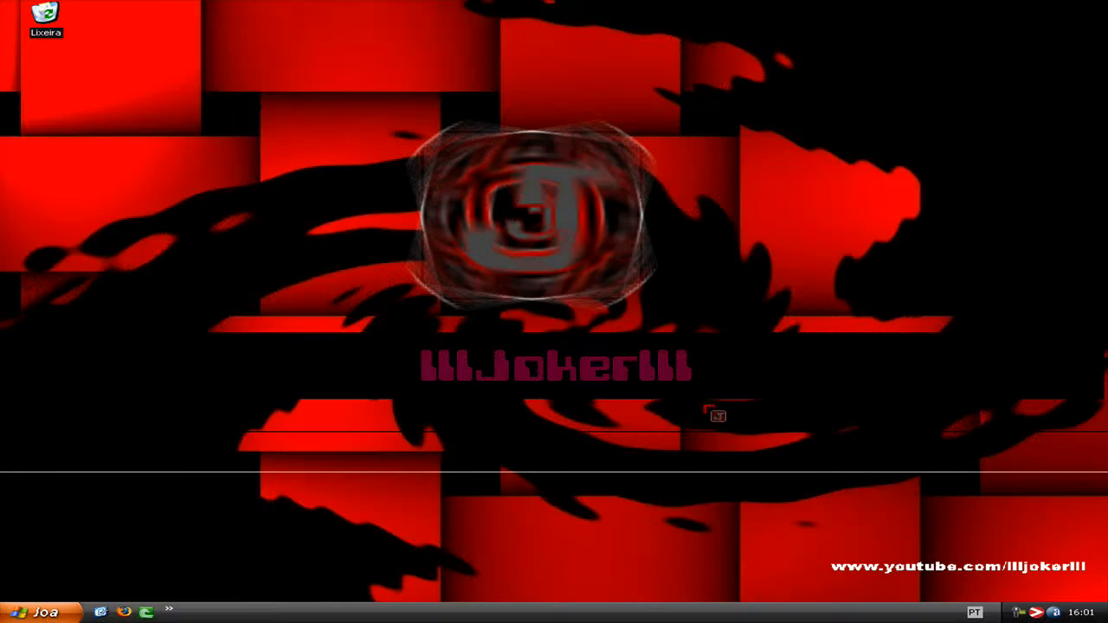
{"action": "mouse_move", "coordinate": [526, 318]}
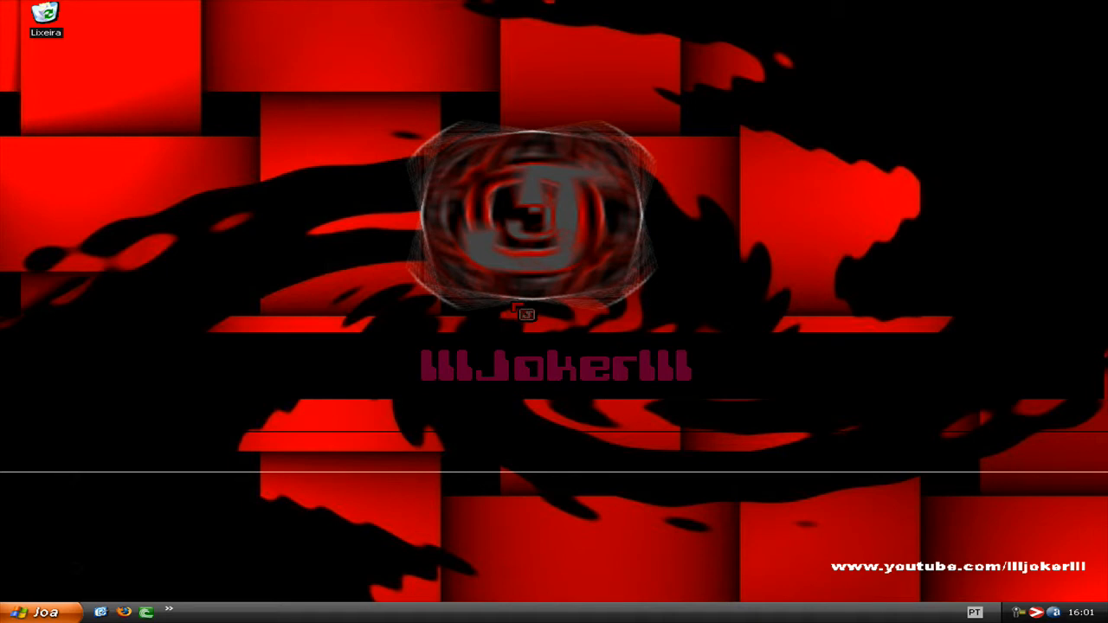
{"action": "mouse_move", "coordinate": [391, 286]}
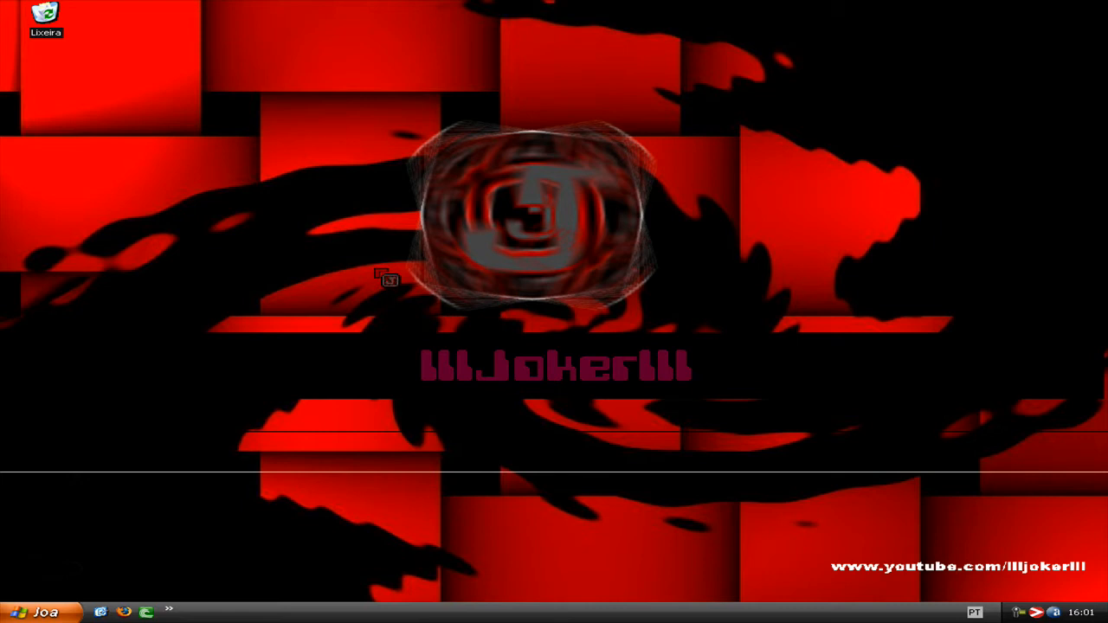
{"action": "mouse_move", "coordinate": [654, 235]}
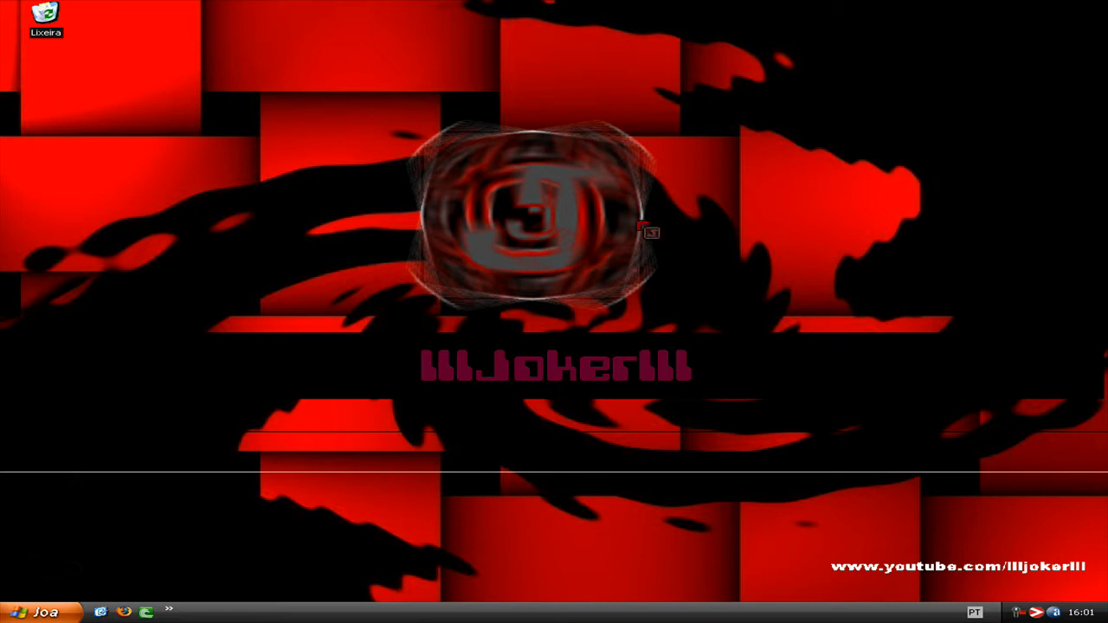
{"action": "mouse_move", "coordinate": [578, 253]}
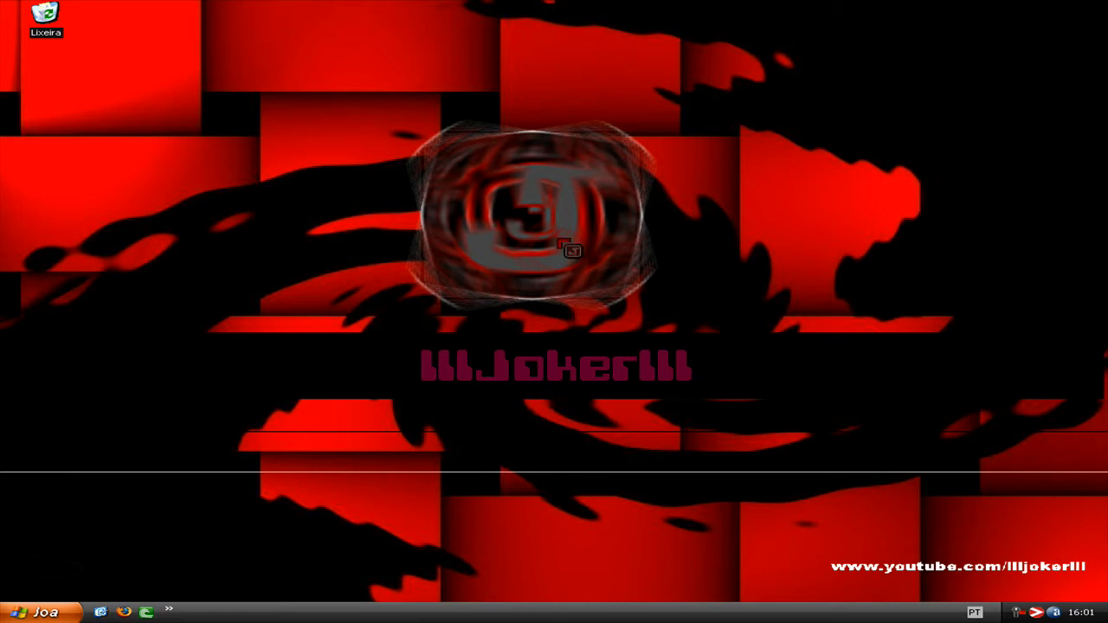
{"action": "mouse_move", "coordinate": [370, 258]}
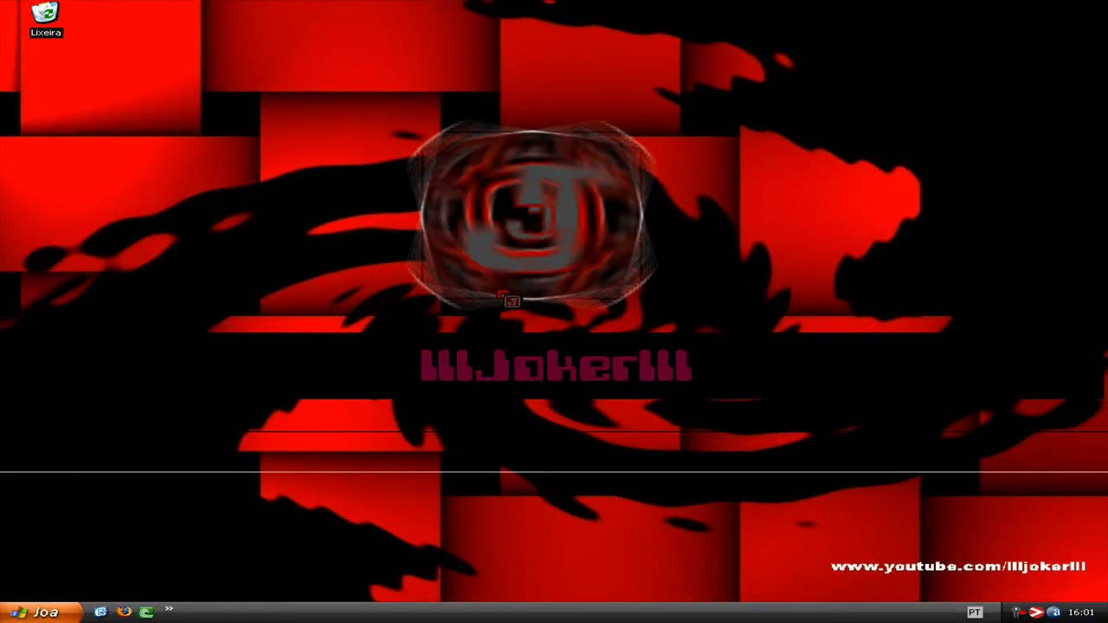
{"action": "mouse_move", "coordinate": [506, 297]}
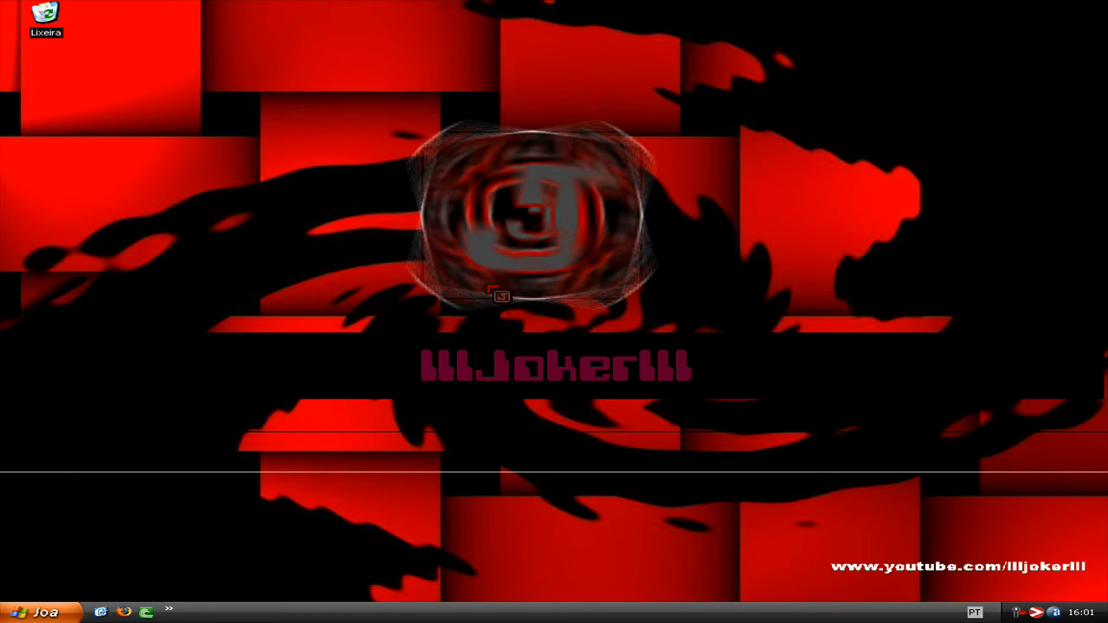
{"action": "mouse_move", "coordinate": [215, 287]}
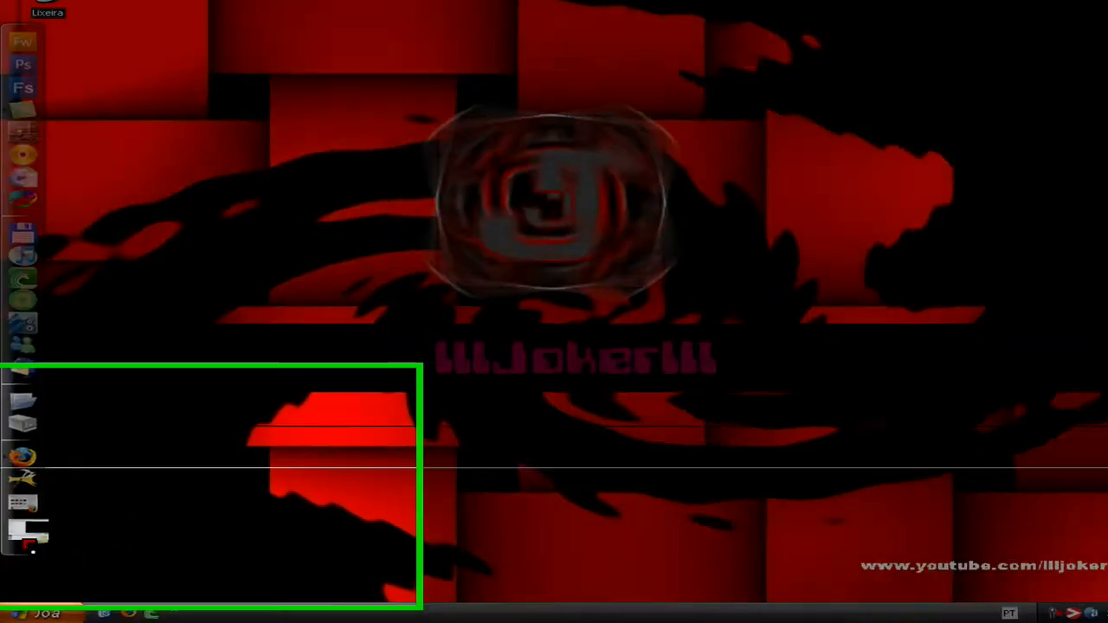
- Launch Firefox, reach youtube.com and toggle the account dropdown open and closed
{"action": "left_click", "coordinate": [19, 454]}
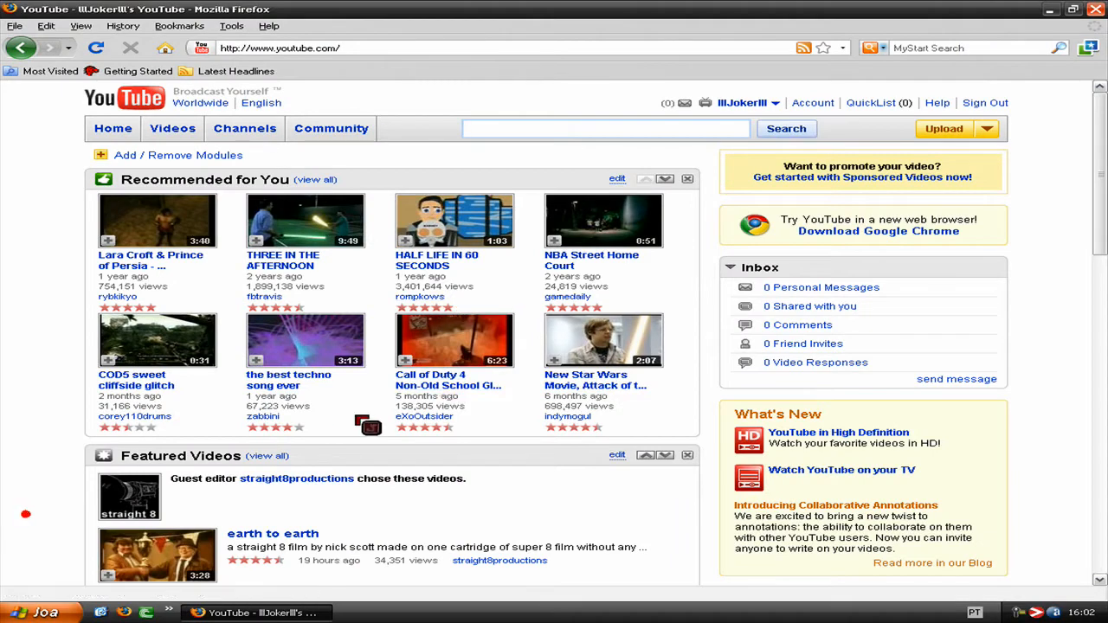
{"action": "mouse_move", "coordinate": [550, 519]}
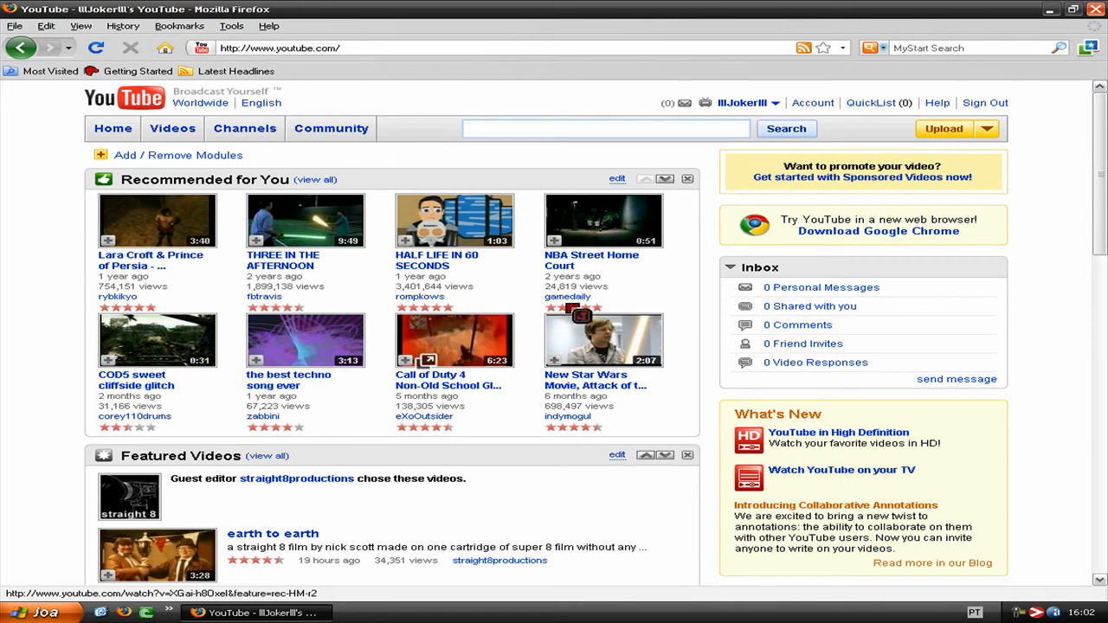
{"action": "left_click", "coordinate": [748, 103]}
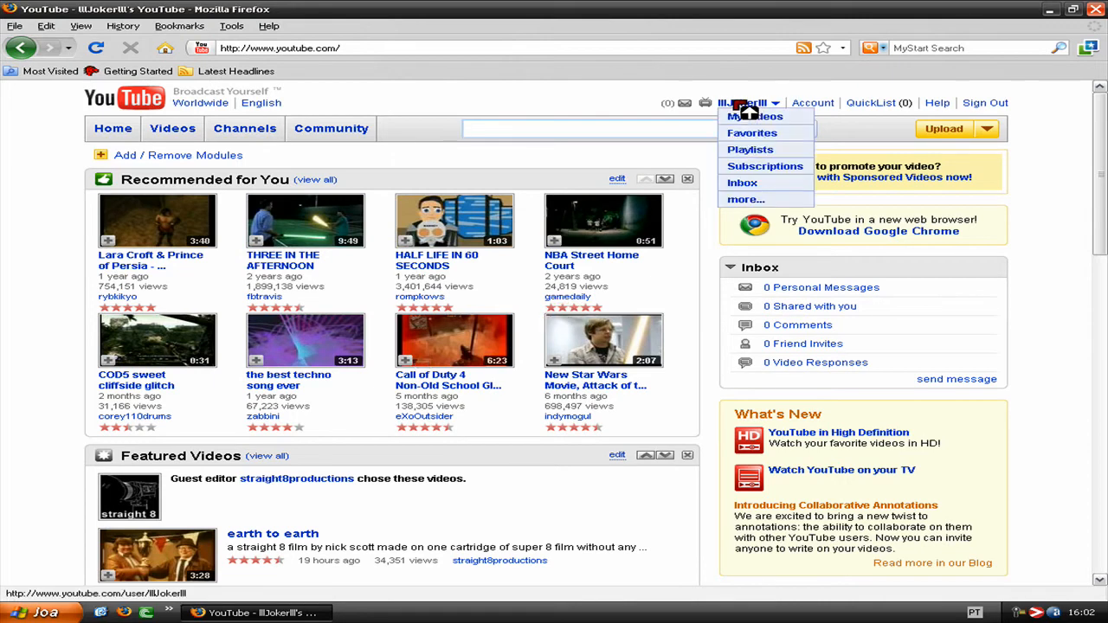
{"action": "left_click", "coordinate": [747, 102]}
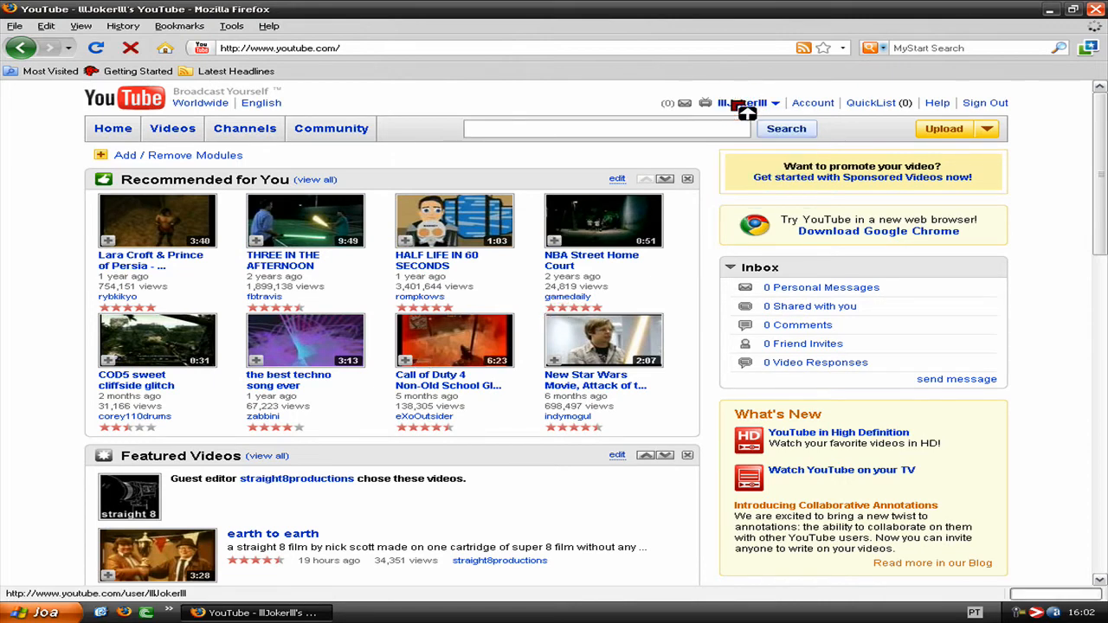
{"action": "left_click", "coordinate": [738, 102]}
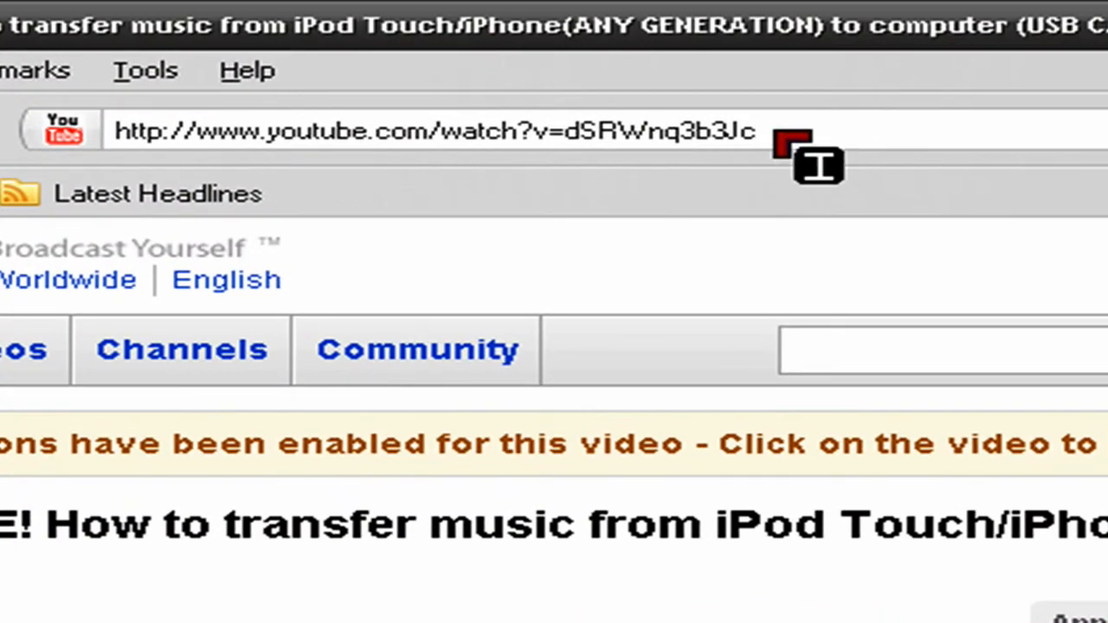
- Append &fmt=18 to the end of the video's address and load it
{"action": "left_click", "coordinate": [425, 135]}
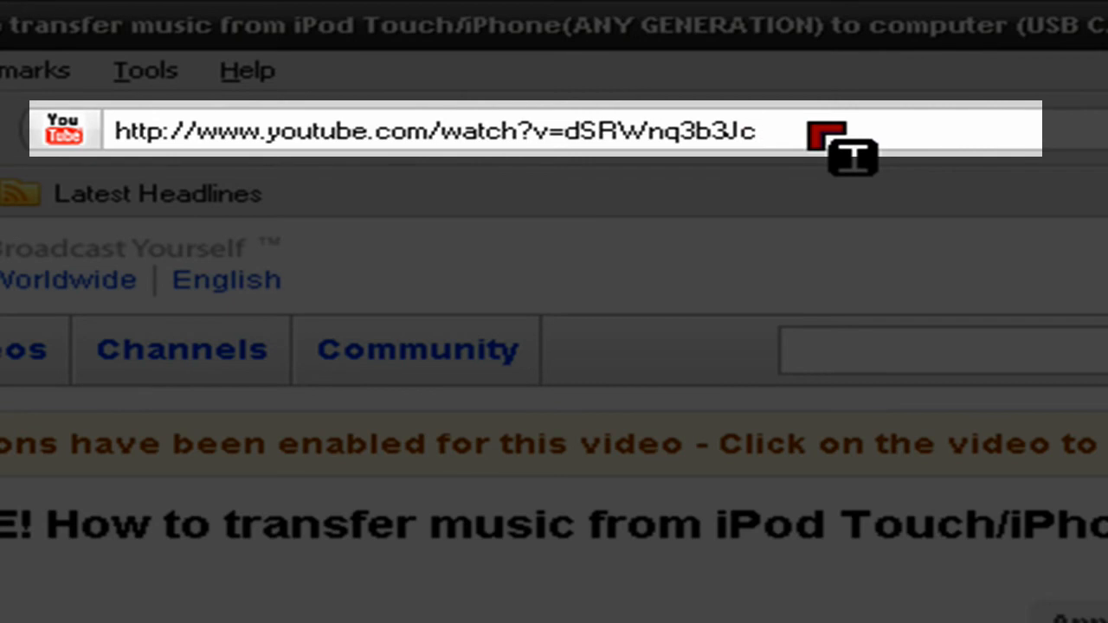
{"action": "type", "text": "&"}
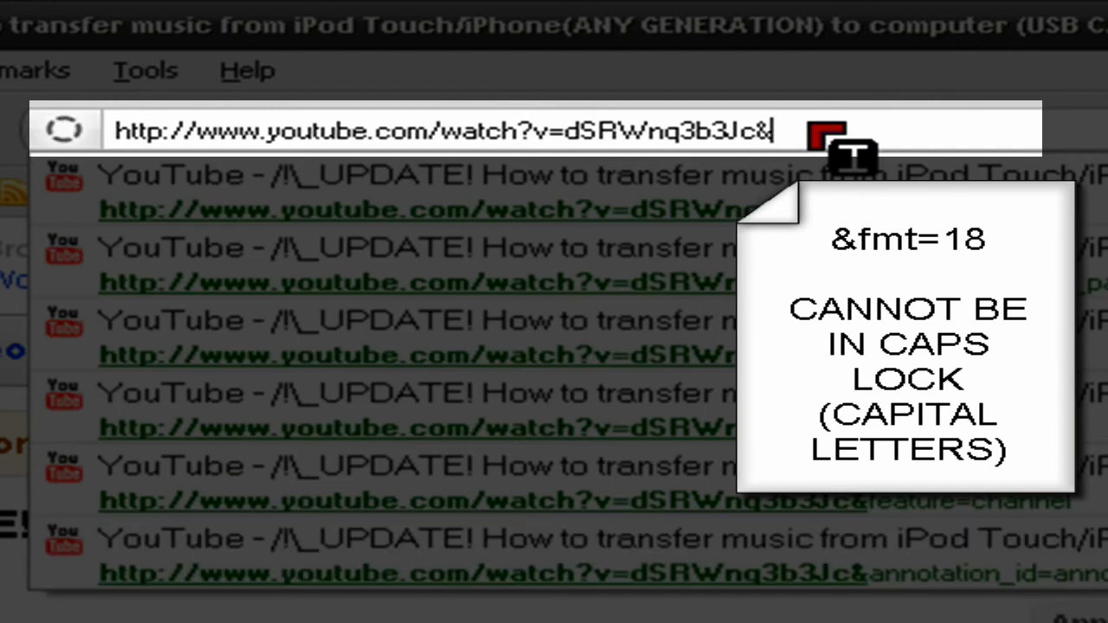
{"action": "type", "text": "fmt"}
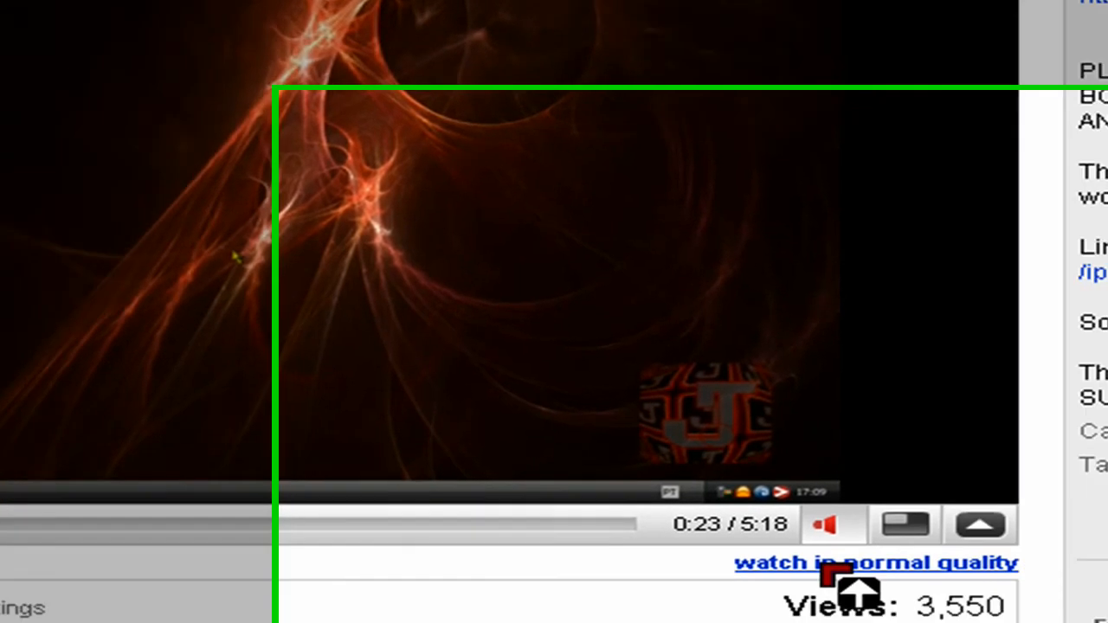
- Confirm the 'watch in normal quality' link shows and let the high-quality video play
{"action": "scroll", "scroll_direction": "down", "scroll_amount": 3}
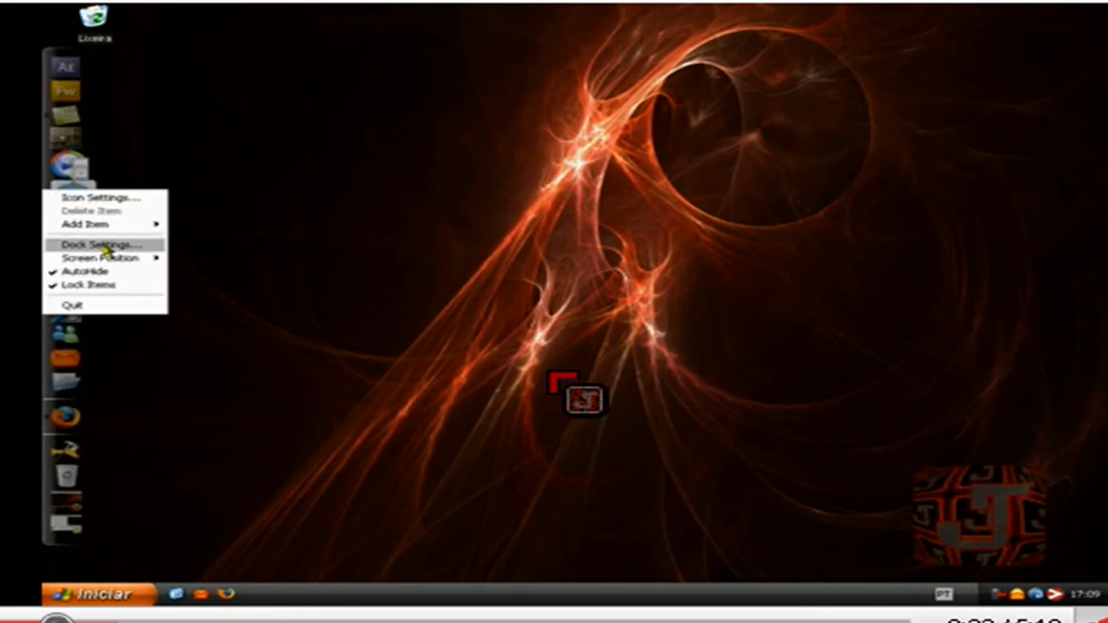
{"action": "left_click", "coordinate": [100, 244]}
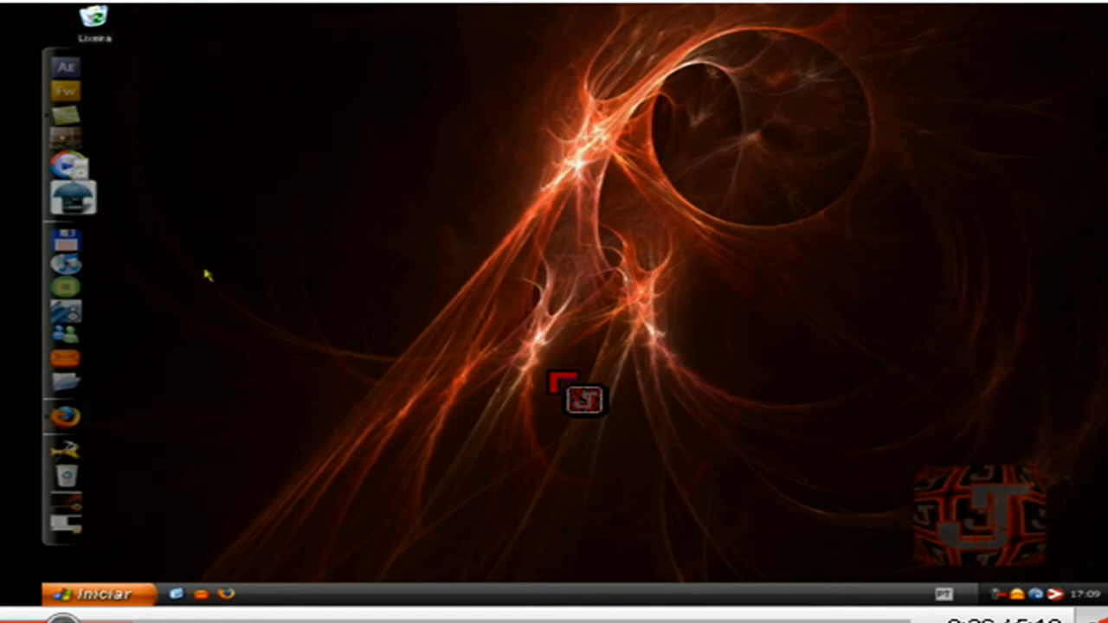